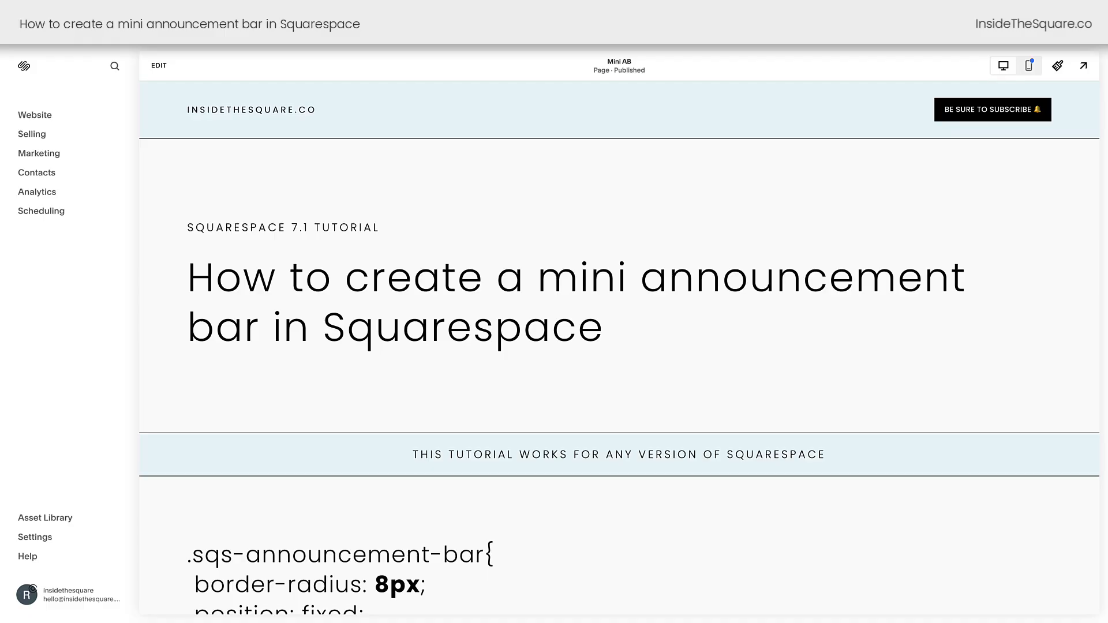
Step: Enable the announcement bar from Website Tools so its sample message shows above the header
scroll(down, 3)
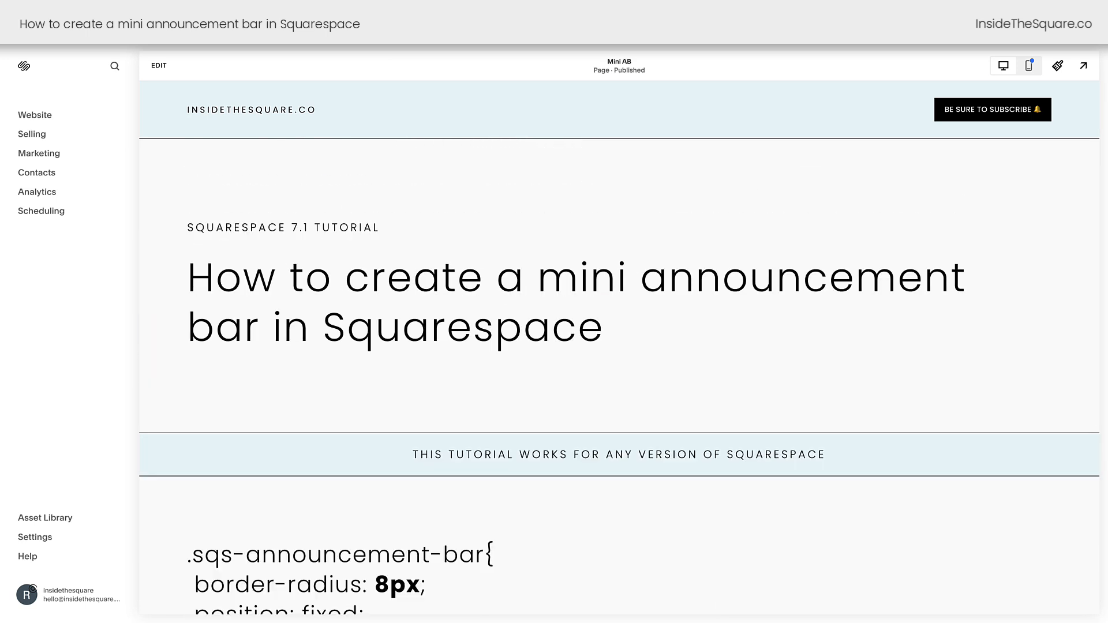
mouse_move(35, 114)
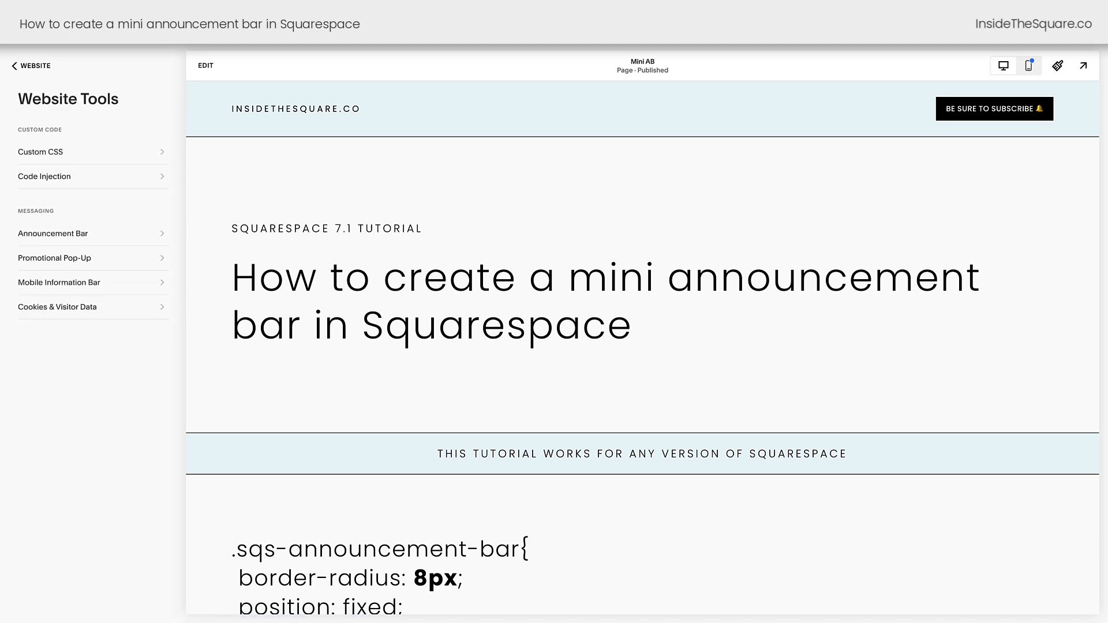
click(53, 233)
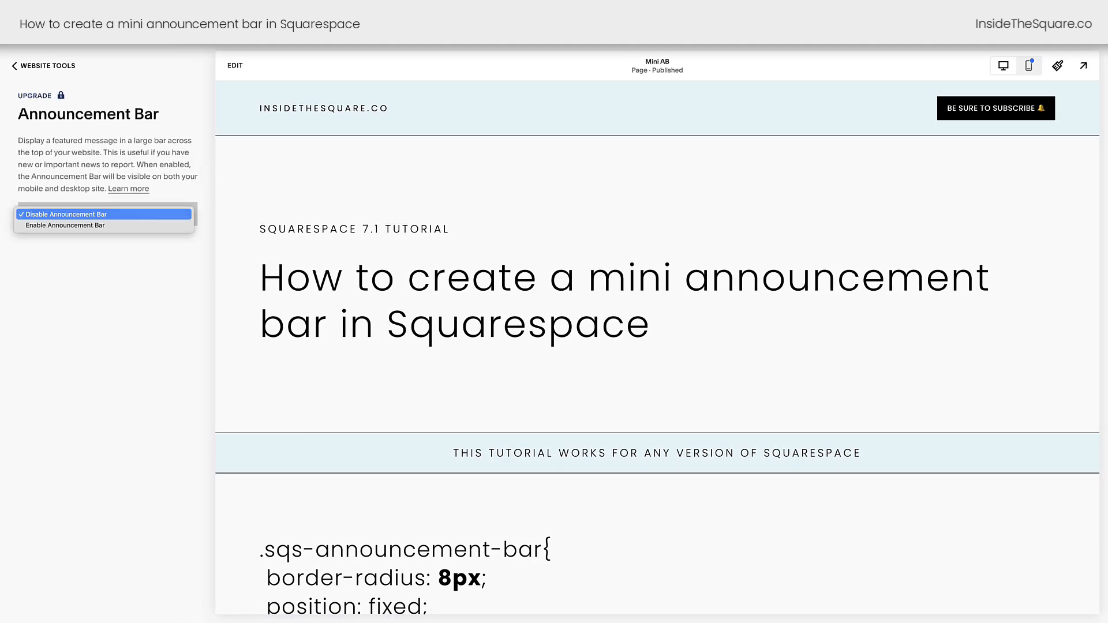
click(65, 224)
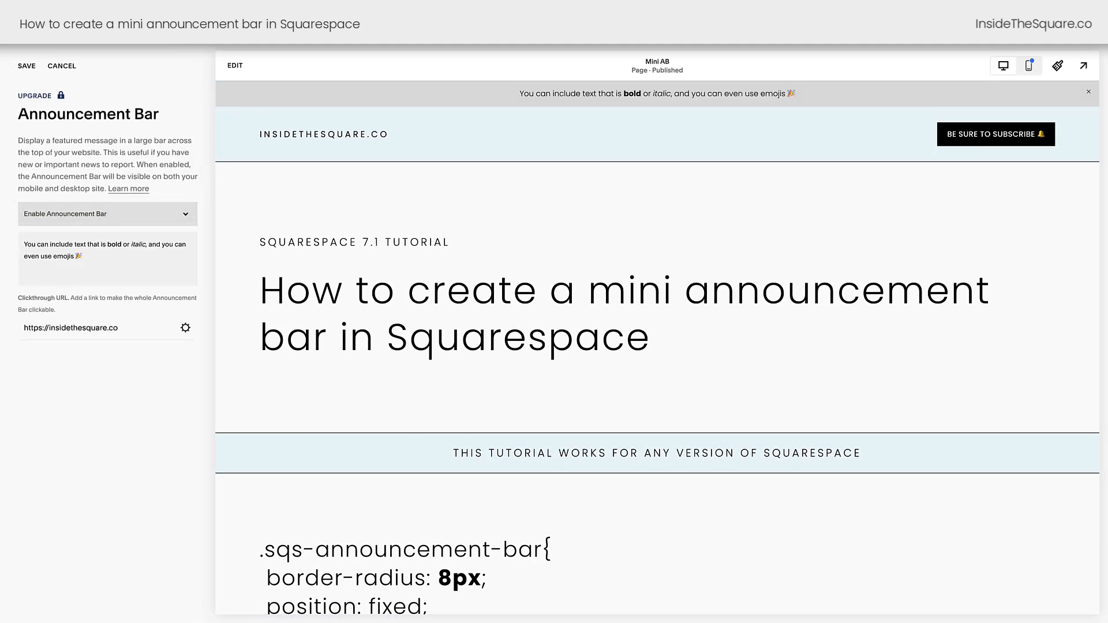
click(106, 258)
text(m)
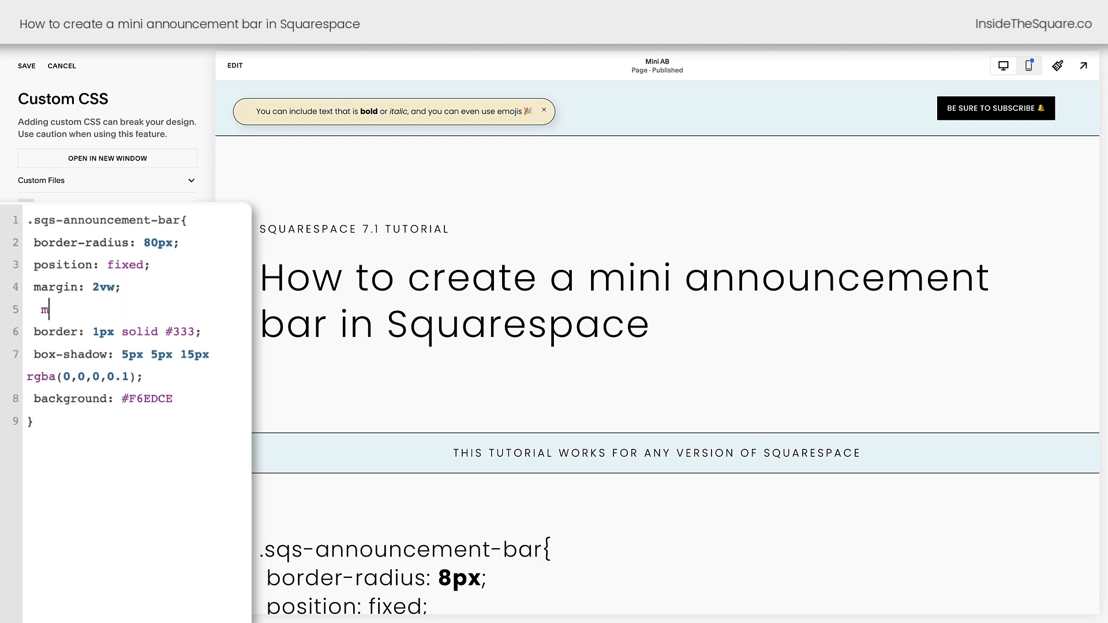
Step: Add margin-left: 15vw to the .sqs-announcement-bar rule to push the bar in from the left
text(argin-left:15)
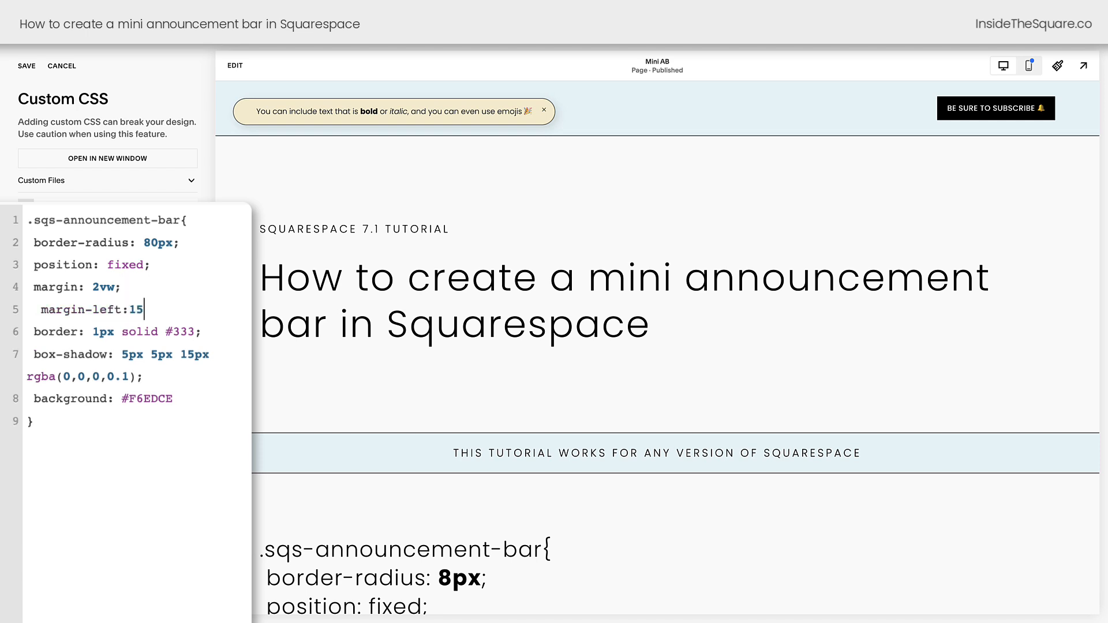
text(vw;)
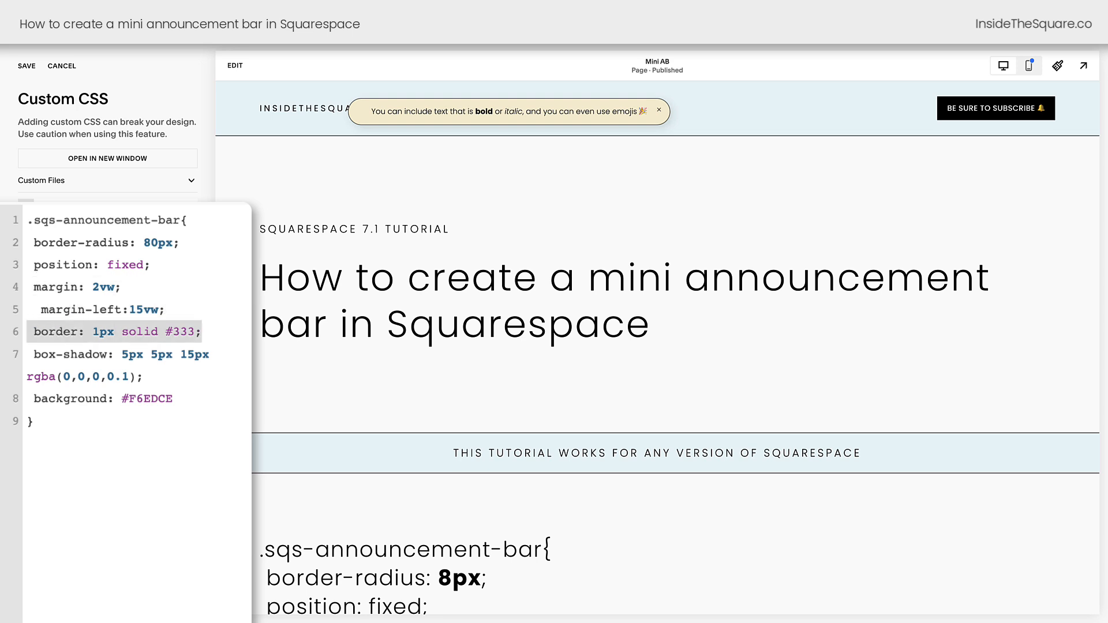
key(Delete)
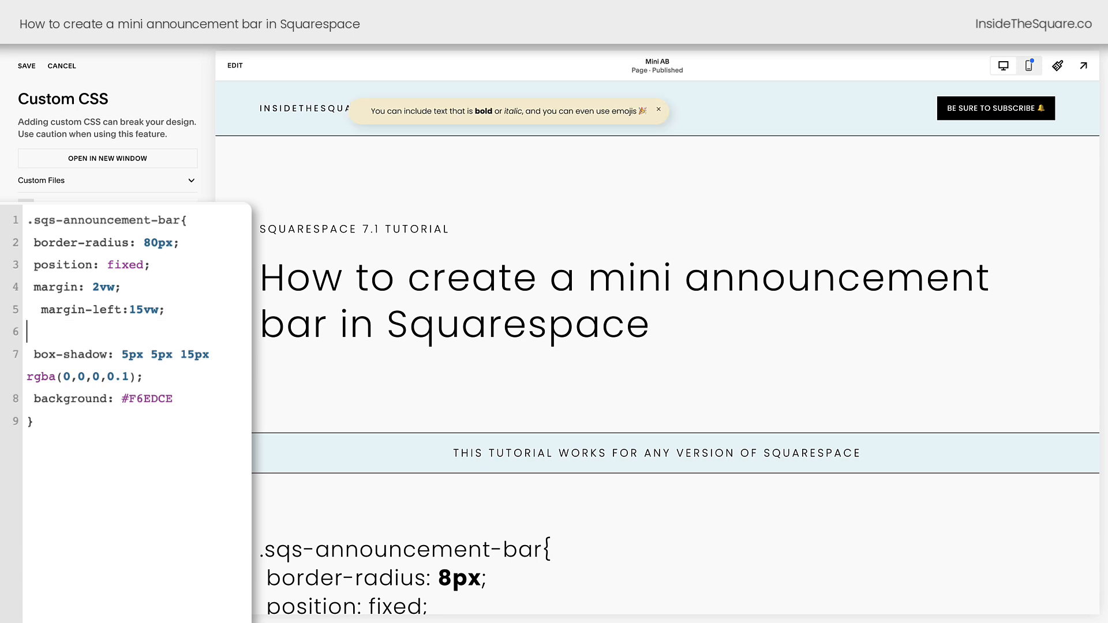
text(border: 1px solid #333;)
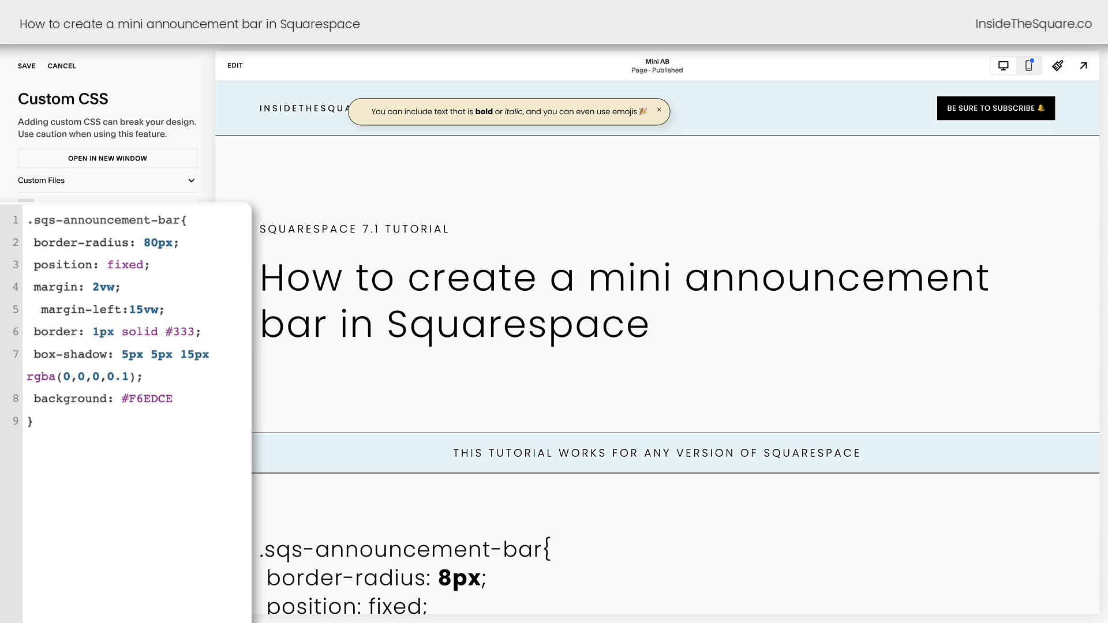
text(r)
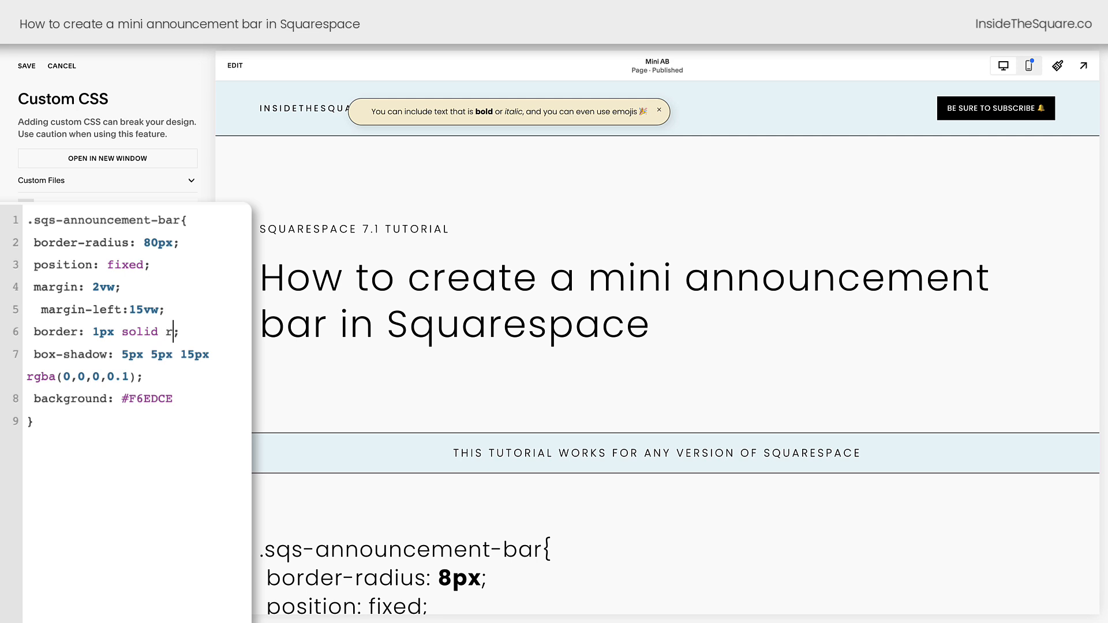
text(ed;)
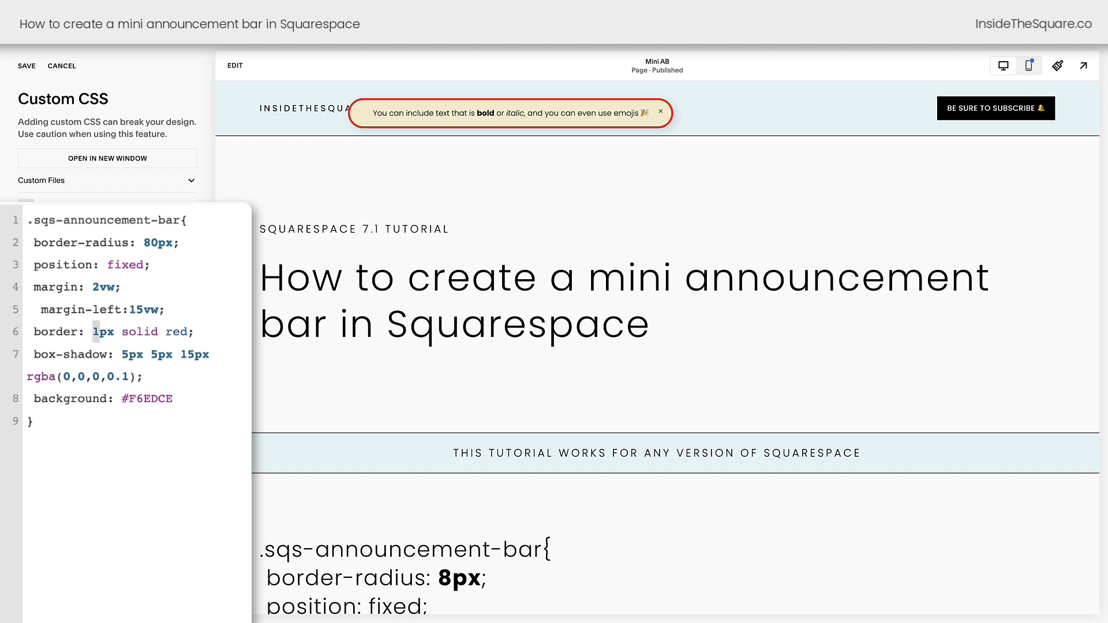
text(#333)
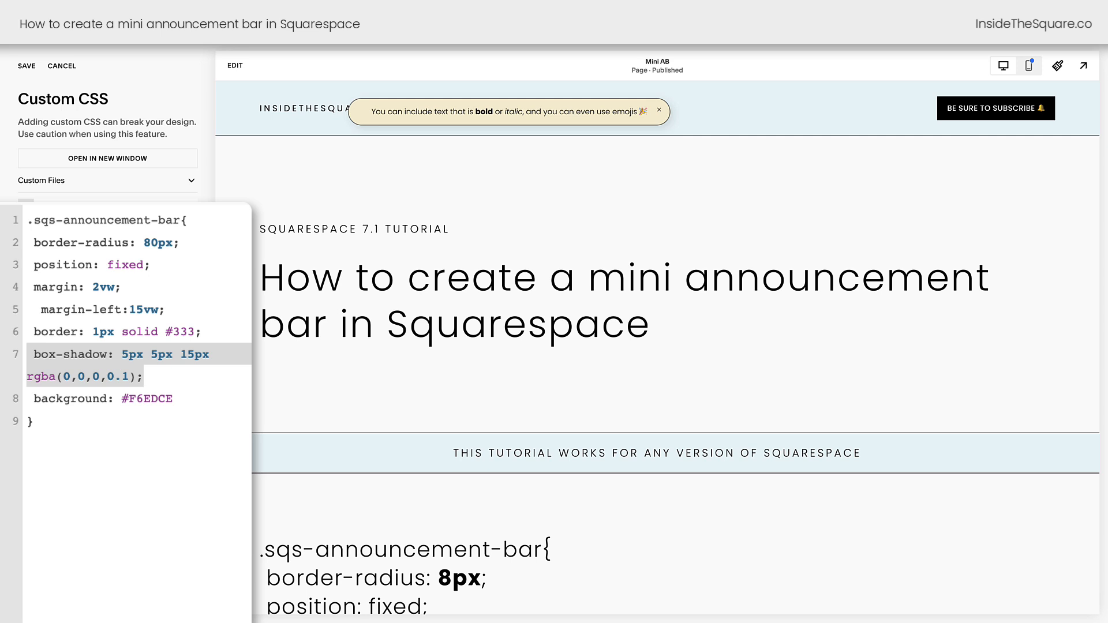
Step: Swap the cream background value for pink, then remove the background line from the CSS
key(Delete)
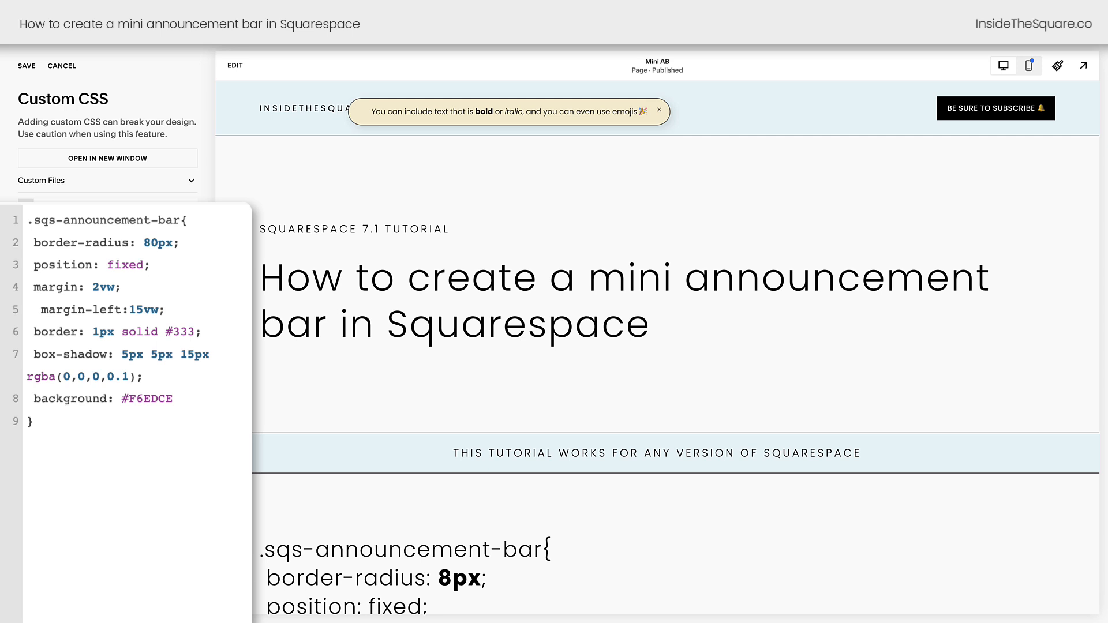
double_click(148, 399)
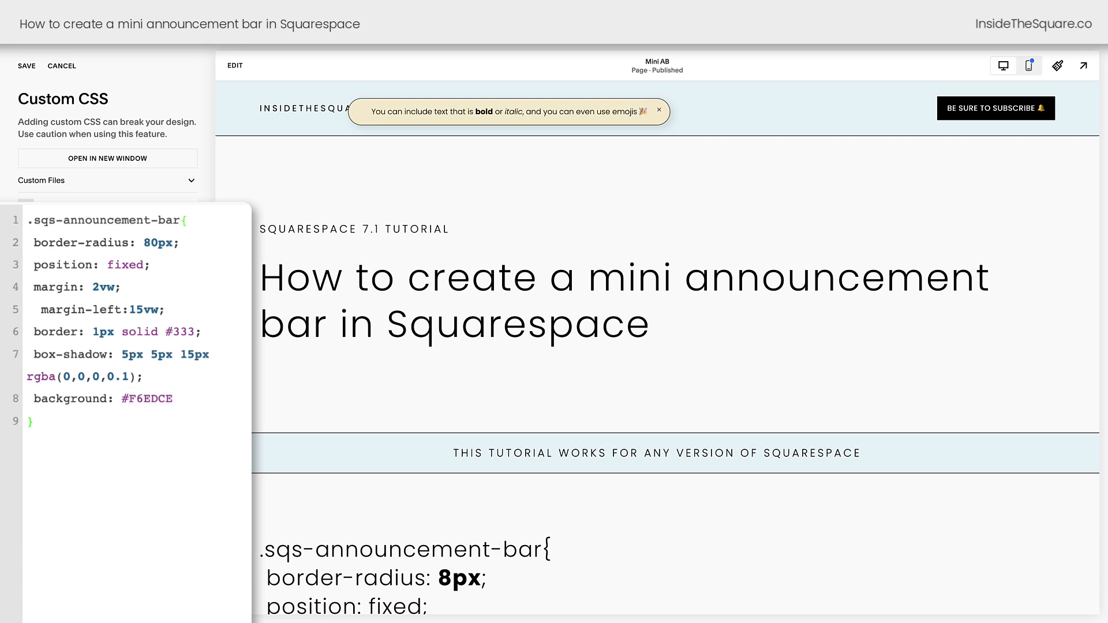
text(pi)
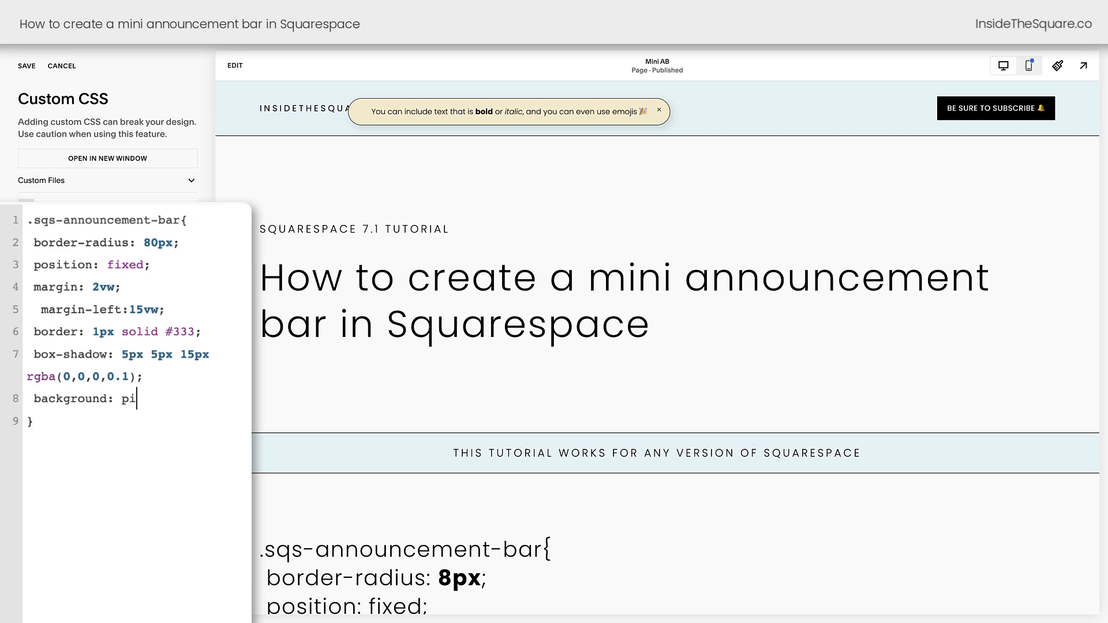
text(nk)
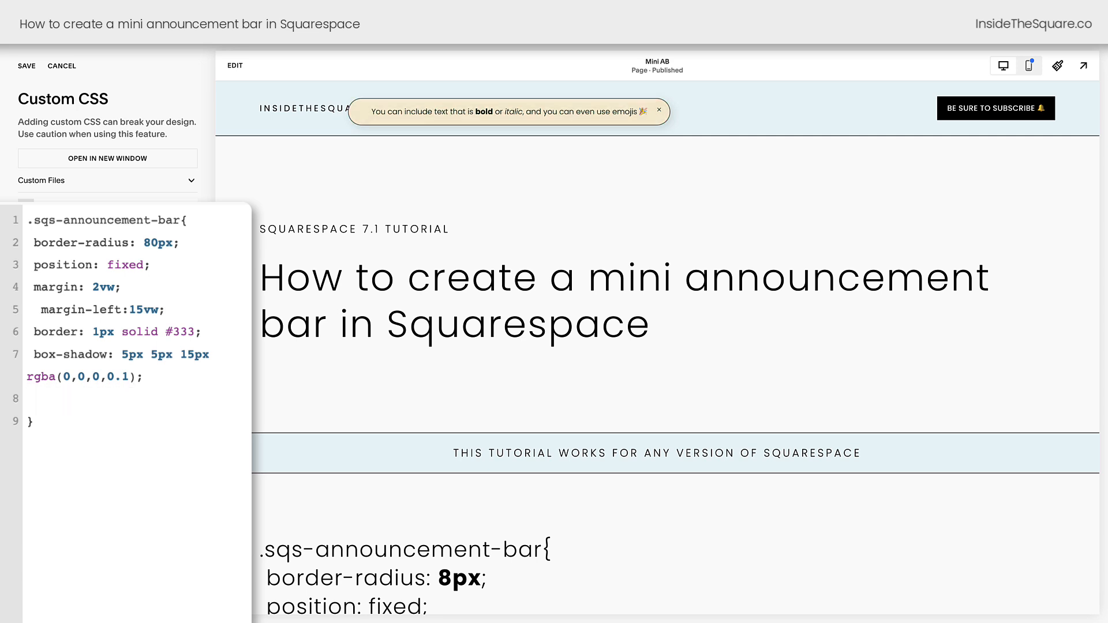
click(43, 398)
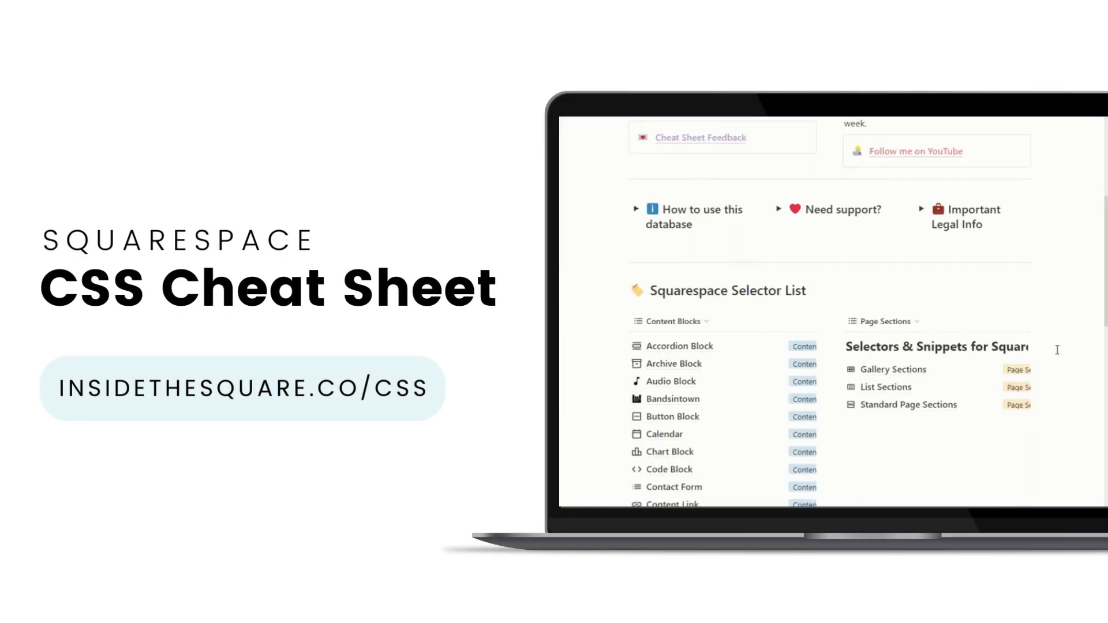
Step: Expand the 'Two columns of videos on mobile' snippet in the Notion CSS cheat sheet
scroll(down, 3)
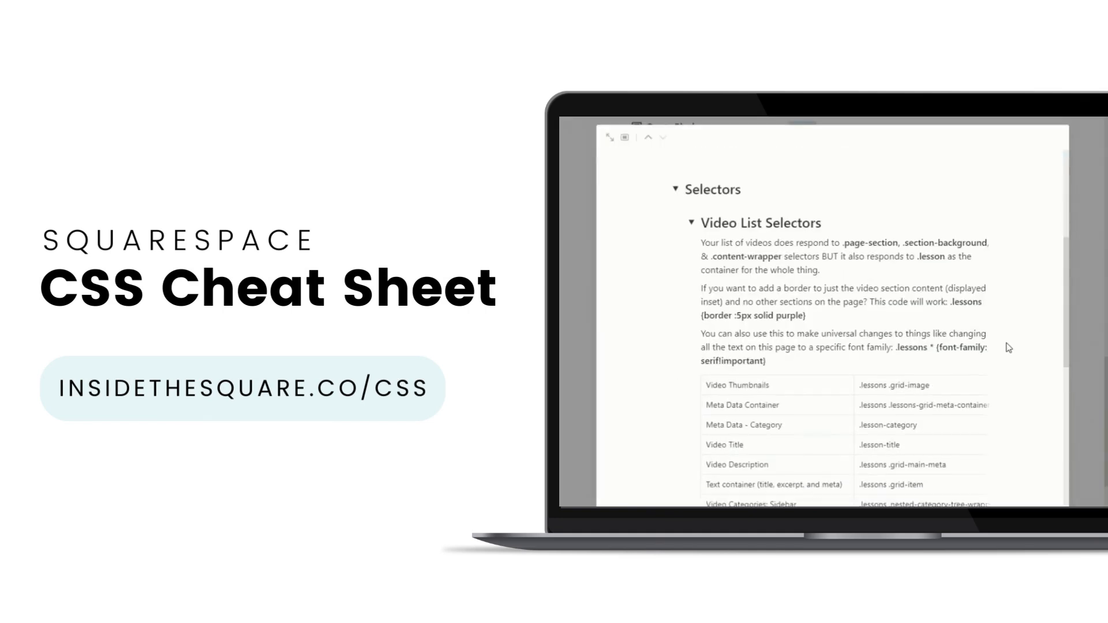
scroll(down, 3)
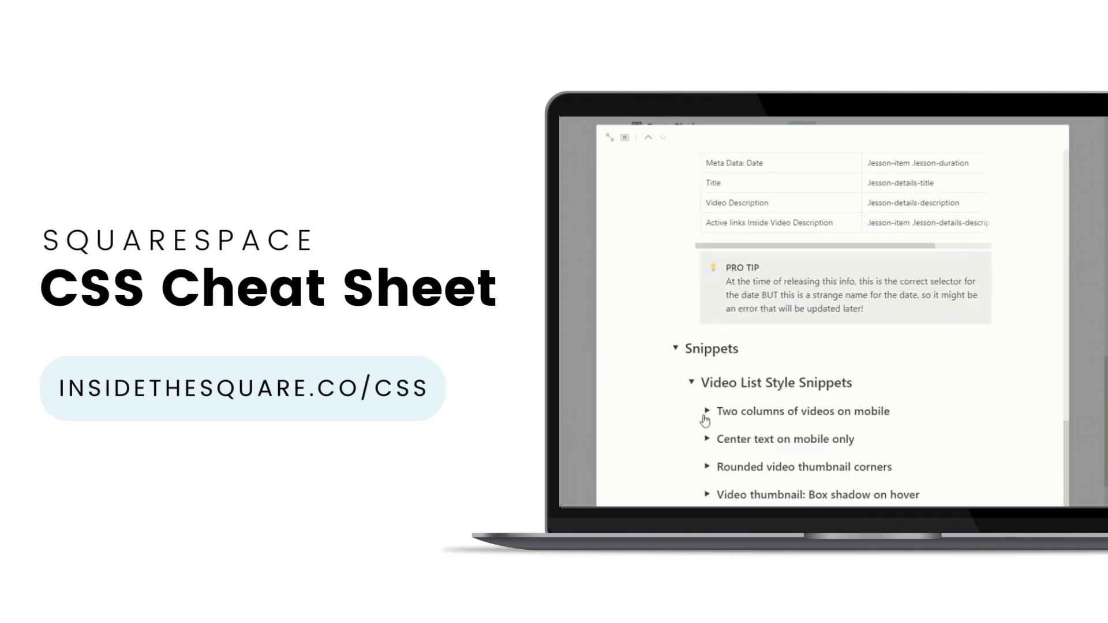
click(706, 411)
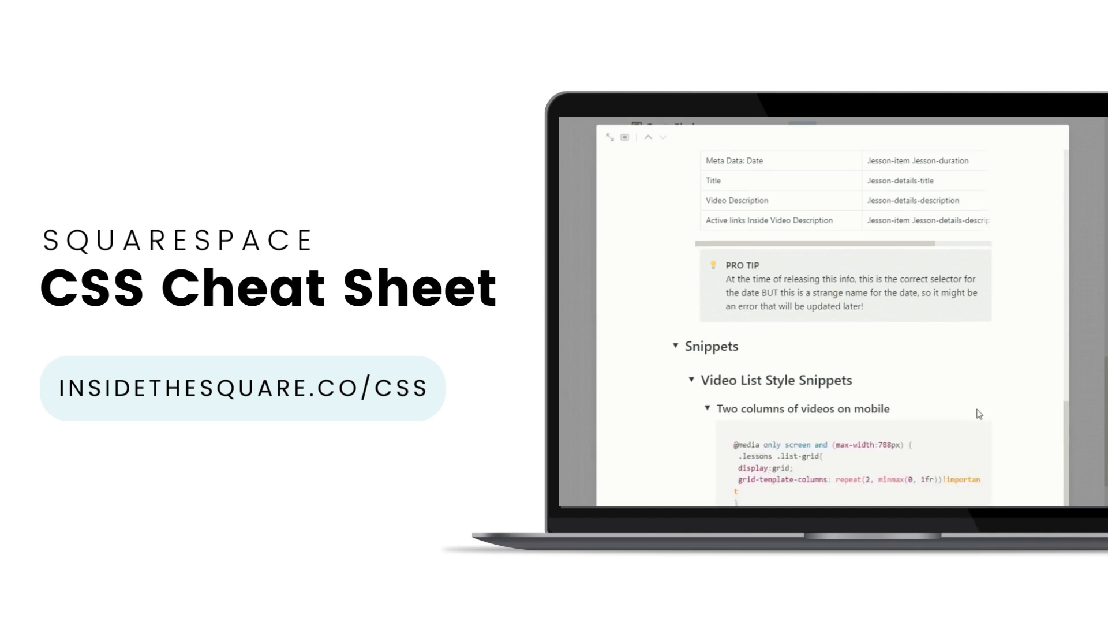